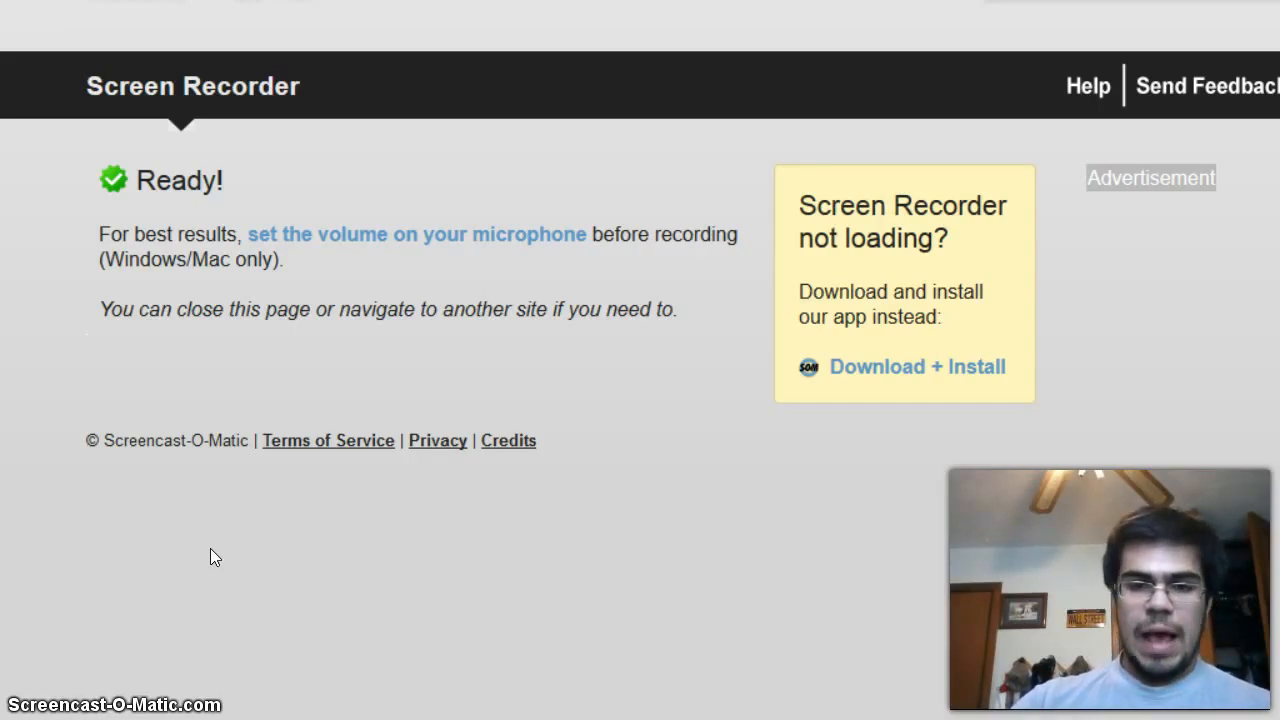
pyautogui.moveTo(146, 561)
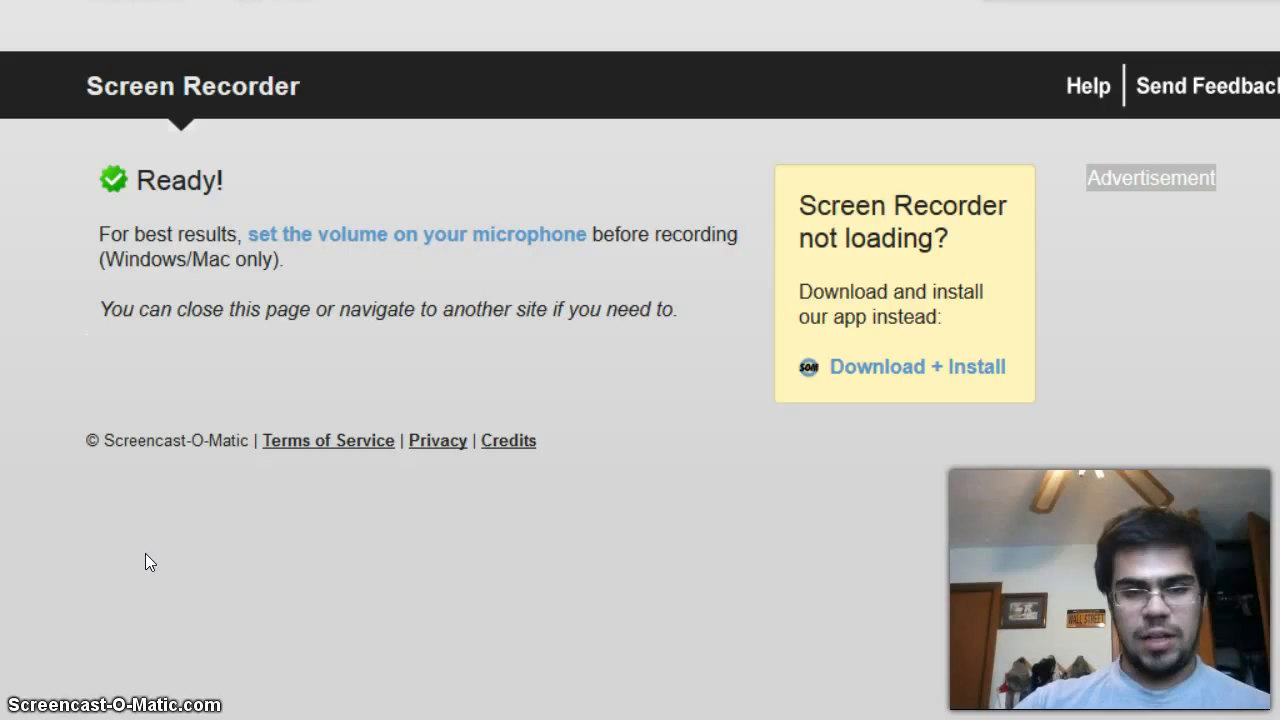